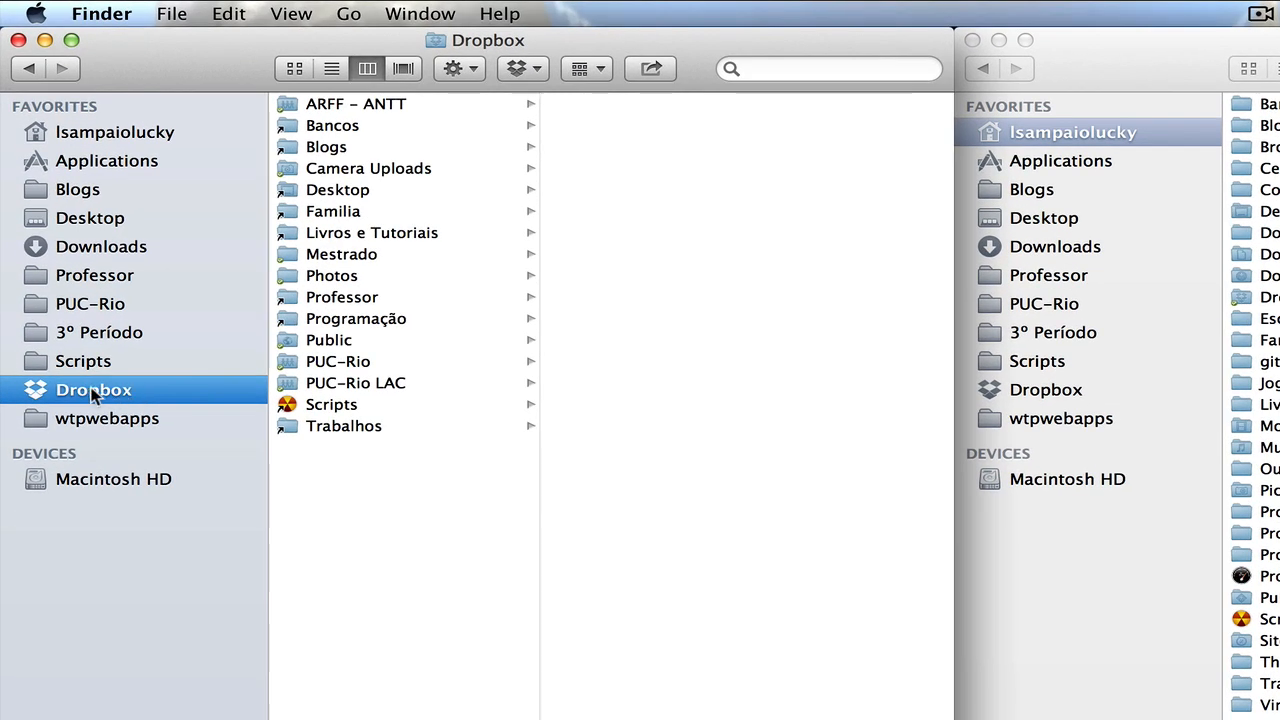
{"action": "mouse_move", "coordinate": [305, 138]}
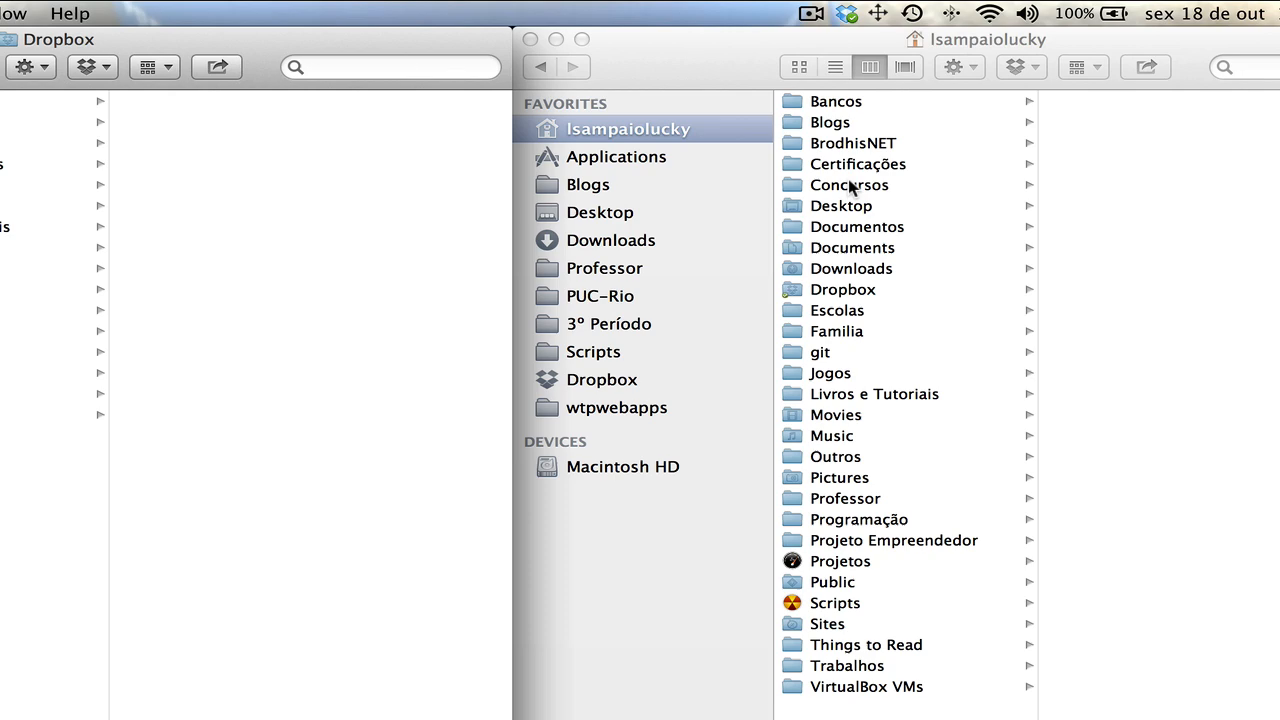
{"action": "mouse_move", "coordinate": [900, 650]}
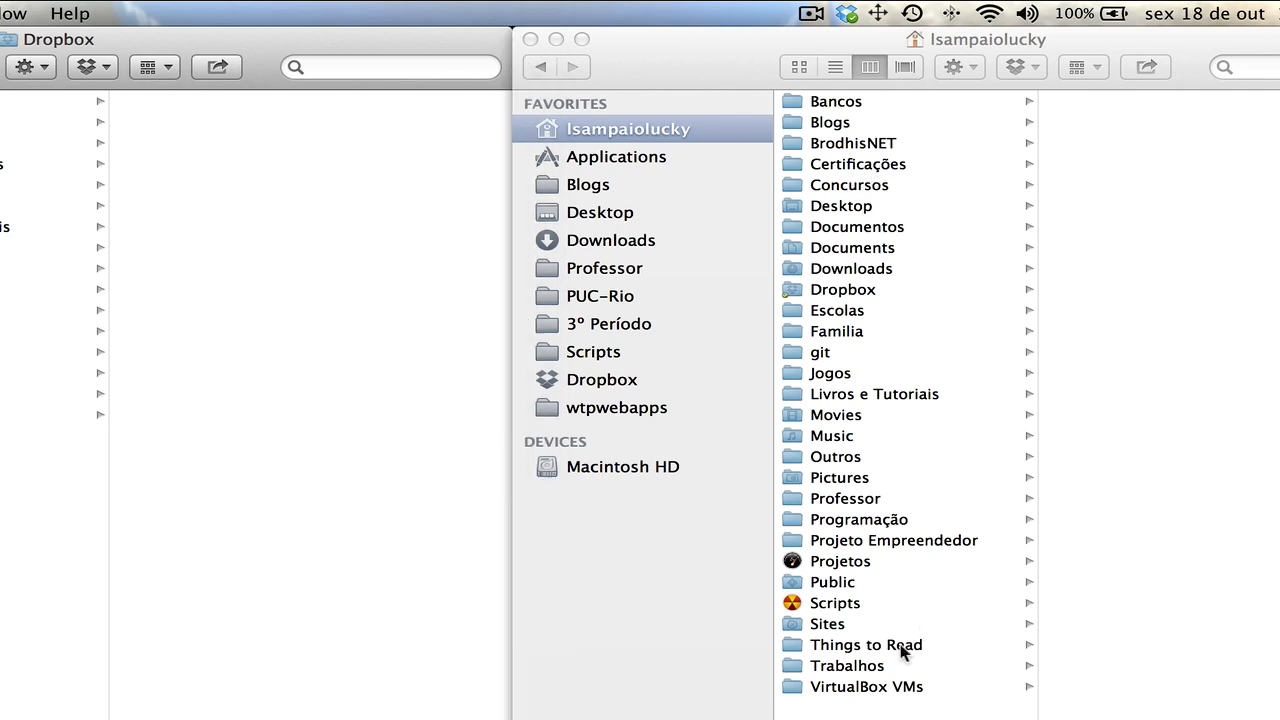
Show the single Word document inside the home folder's Things to Read folder.
{"action": "left_click", "coordinate": [866, 644]}
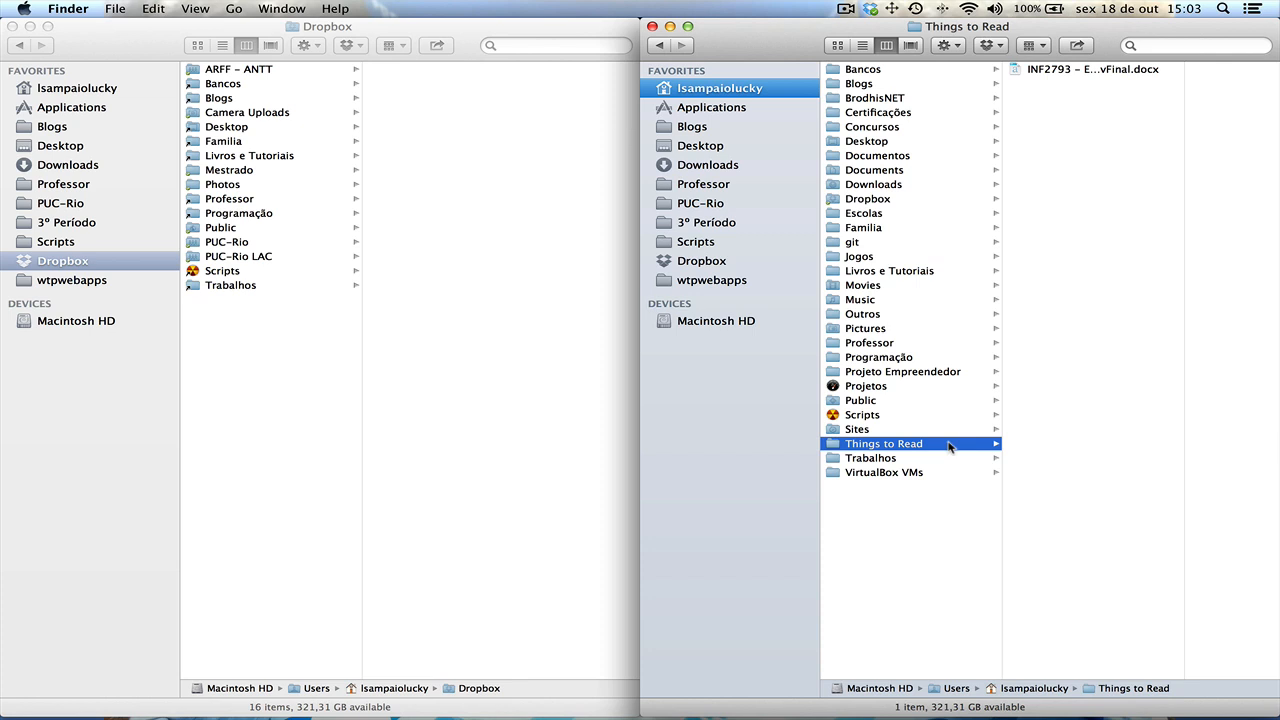
{"action": "mouse_move", "coordinate": [285, 373]}
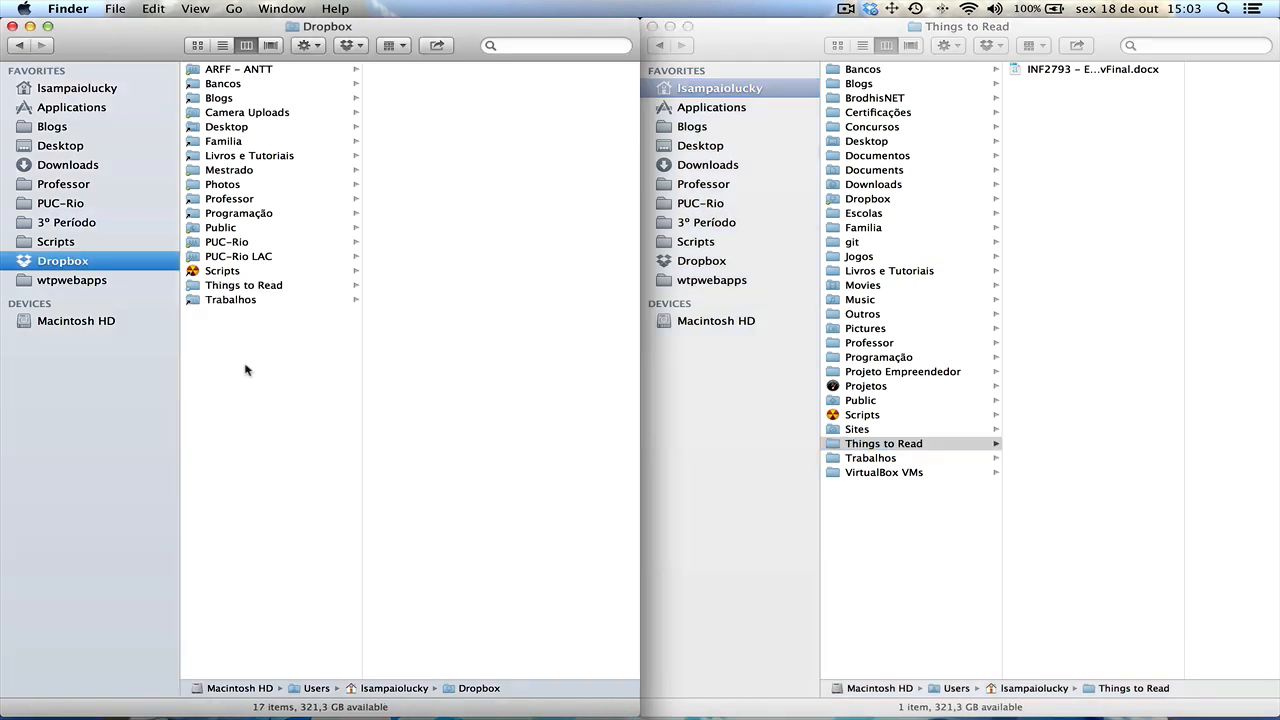
Preview the Word document in Dropbox's Things to Read folder, then select Trabalhos.
{"action": "left_click", "coordinate": [244, 285]}
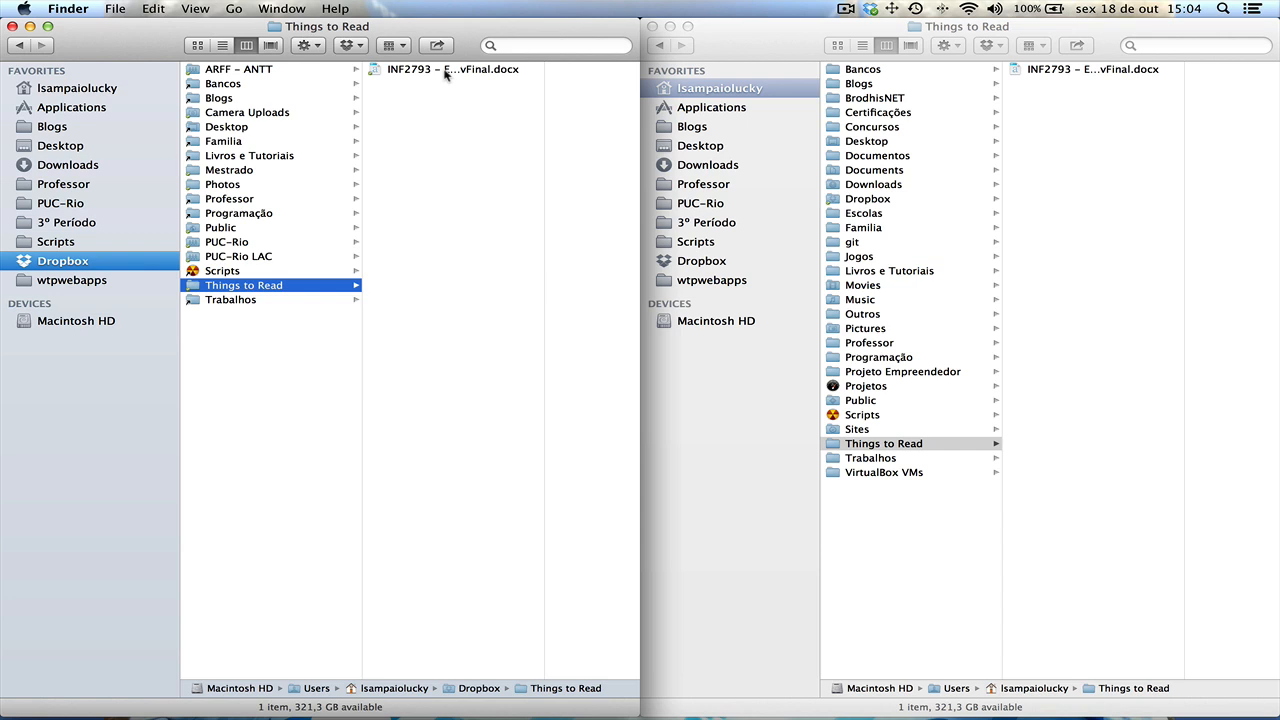
{"action": "left_click", "coordinate": [1090, 69]}
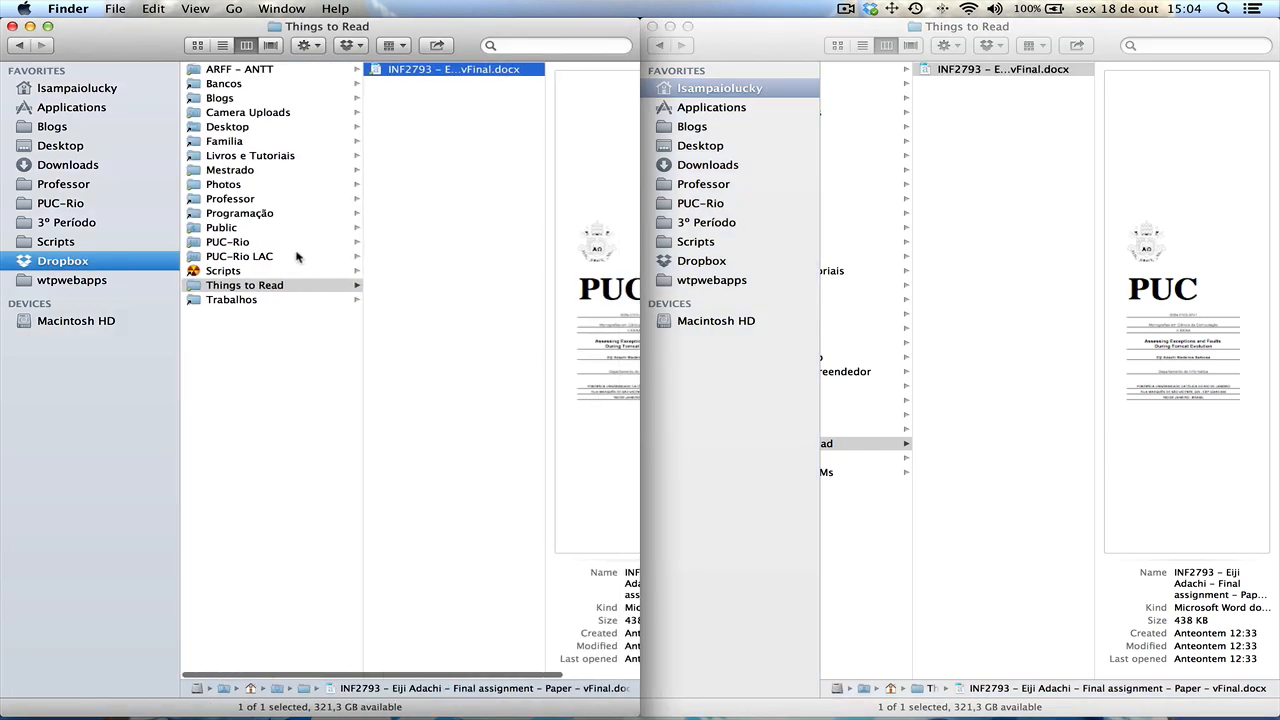
{"action": "left_click", "coordinate": [231, 299]}
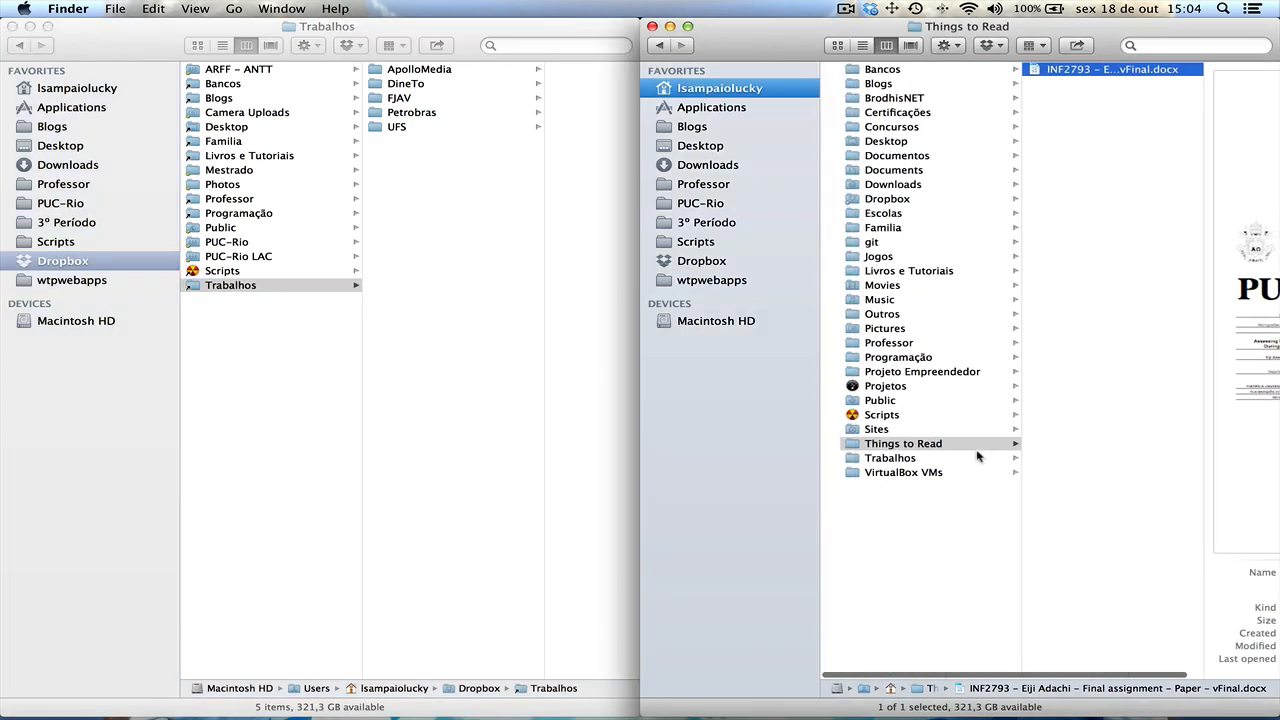
Return to the home folder's top level and select Things to Read in Dropbox.
{"action": "left_click", "coordinate": [903, 443]}
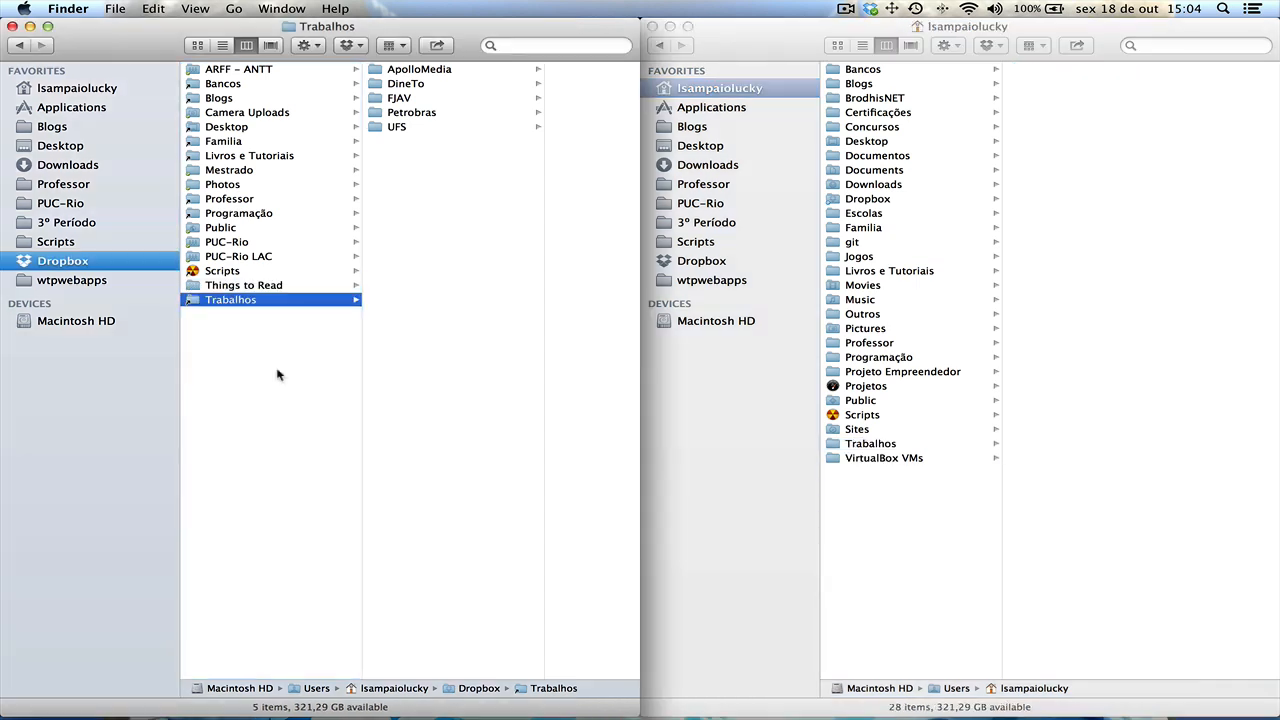
{"action": "left_click", "coordinate": [244, 285]}
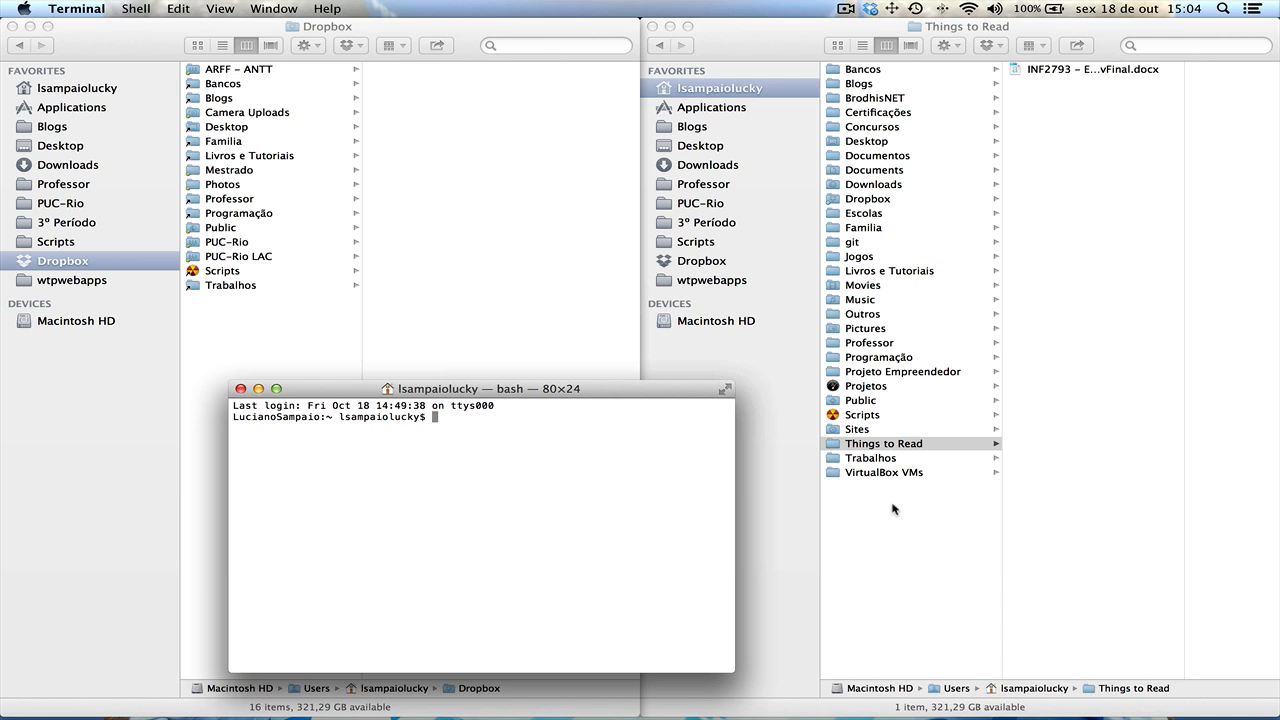
Run cd Dropbox and ln -s to link the home Things to Read into Dropbox.
{"action": "type", "text": "cd Drop"}
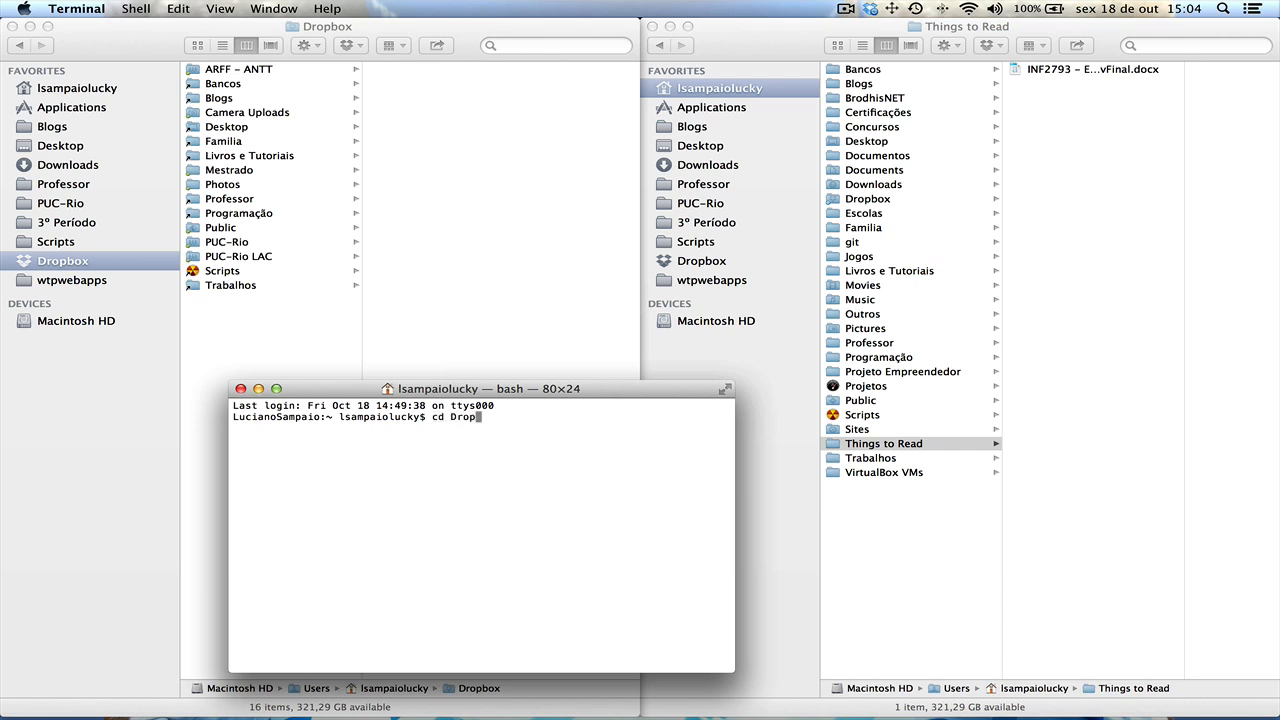
{"action": "key", "text": "Return"}
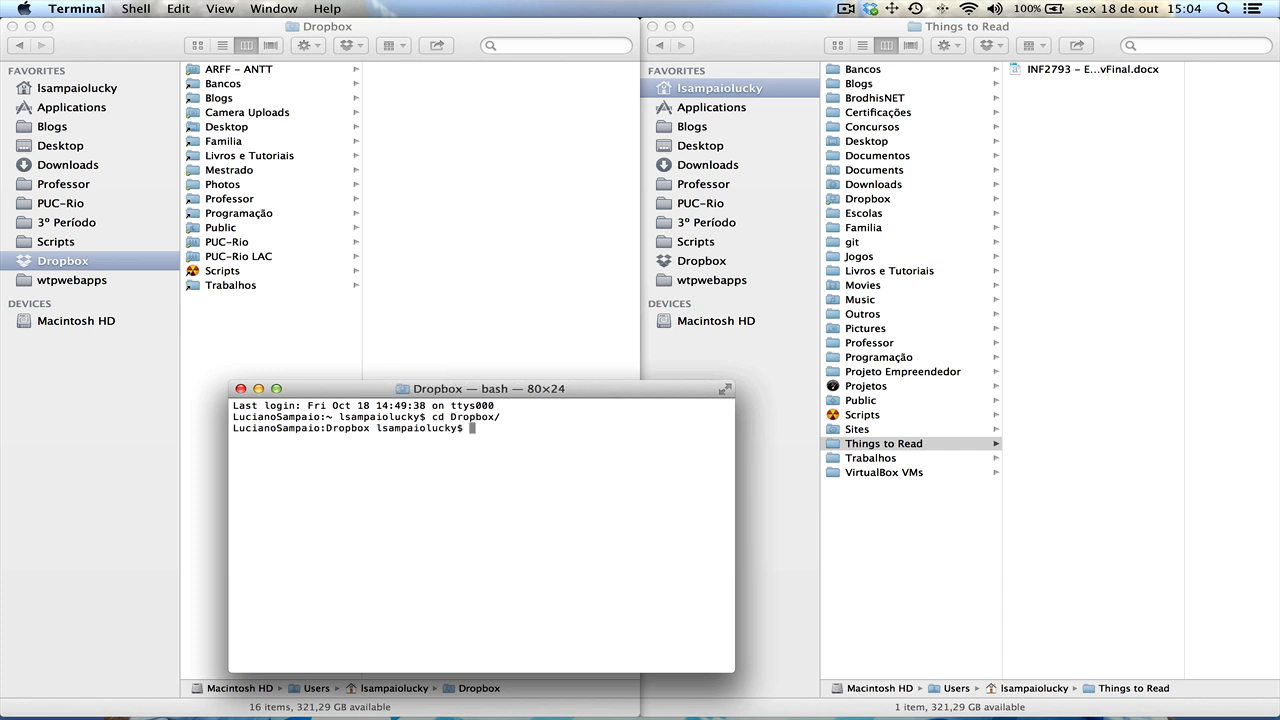
{"action": "type", "text": "ln -s"}
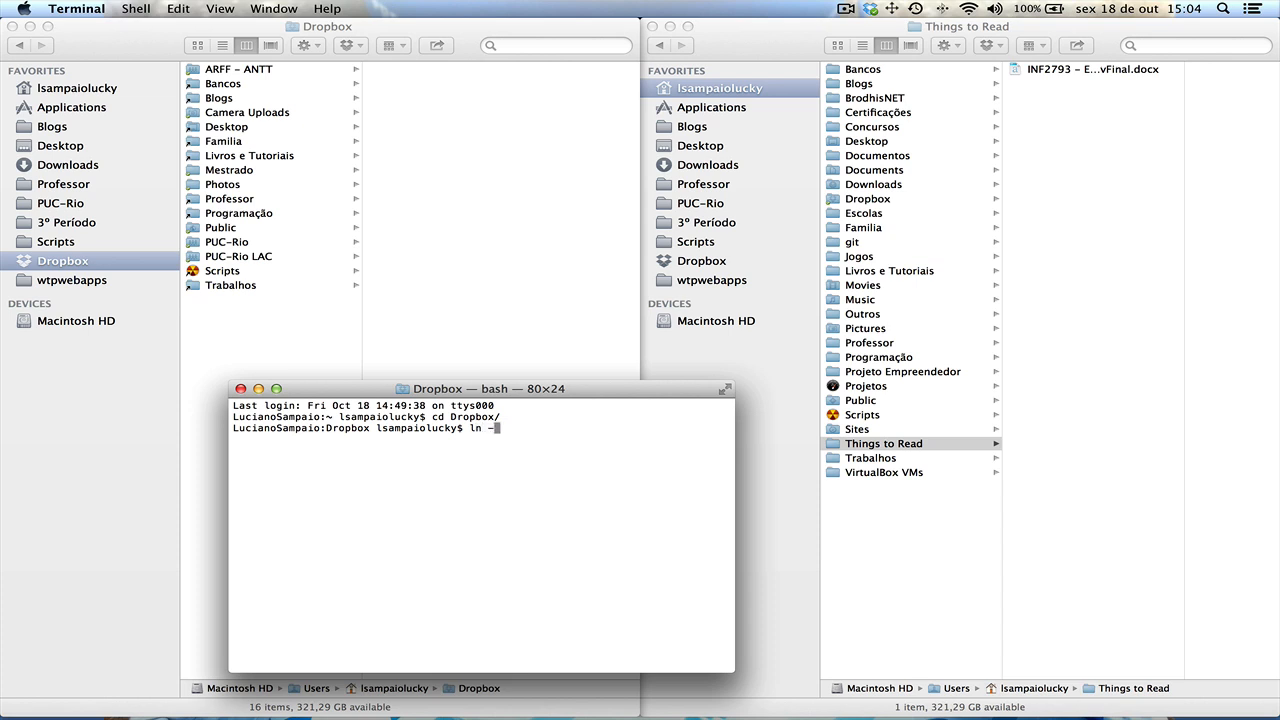
{"action": "type", "text": "s"}
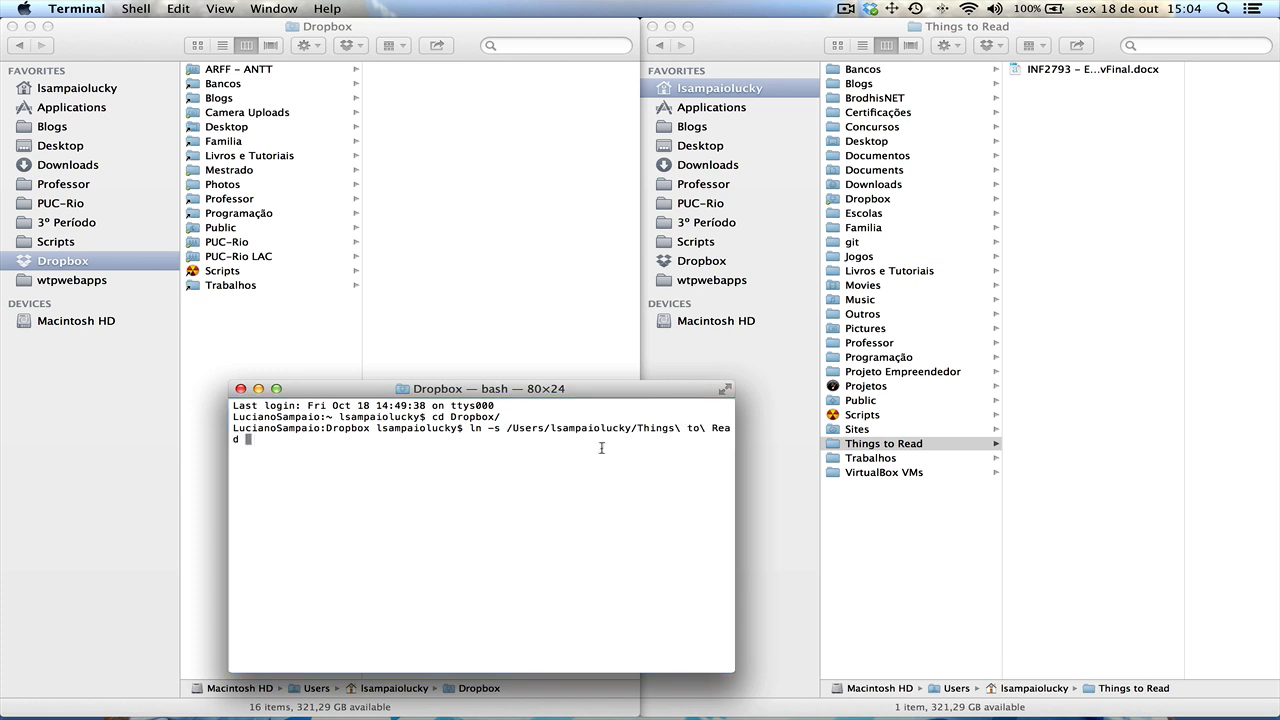
{"action": "key", "text": "Return"}
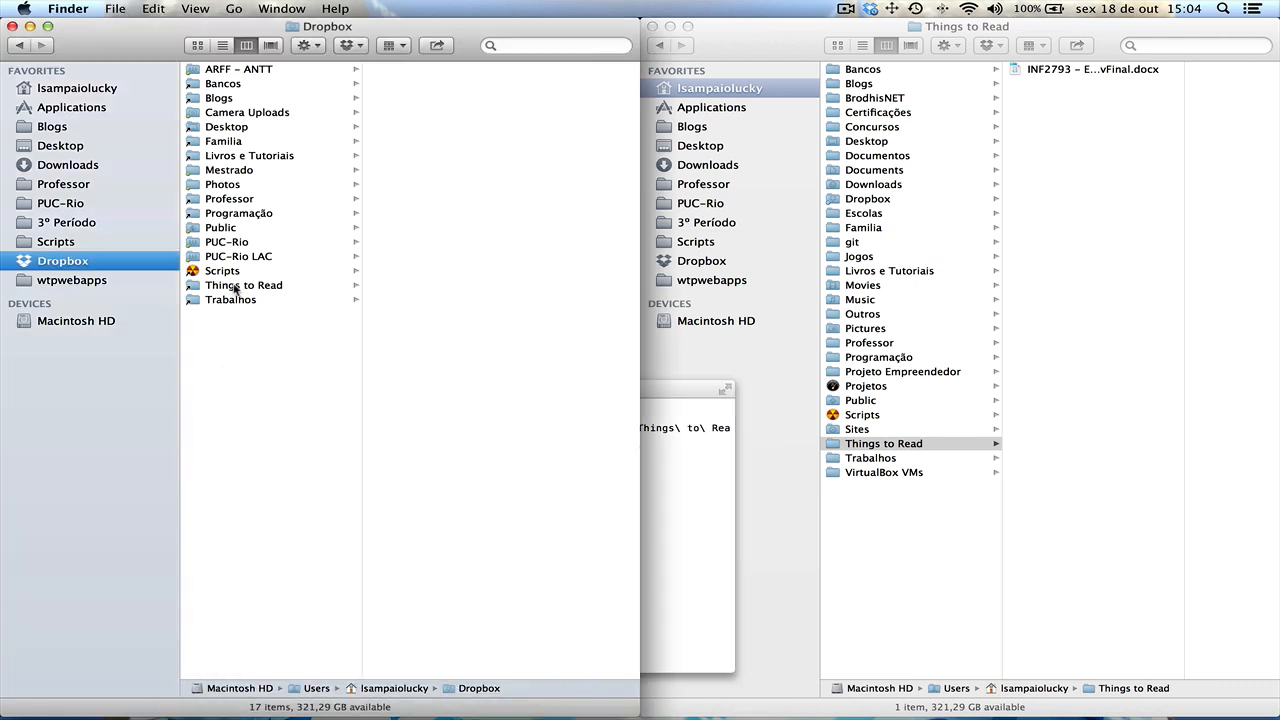
Open the linked Things to Read in Dropbox to show the same Word document.
{"action": "left_click", "coordinate": [244, 285]}
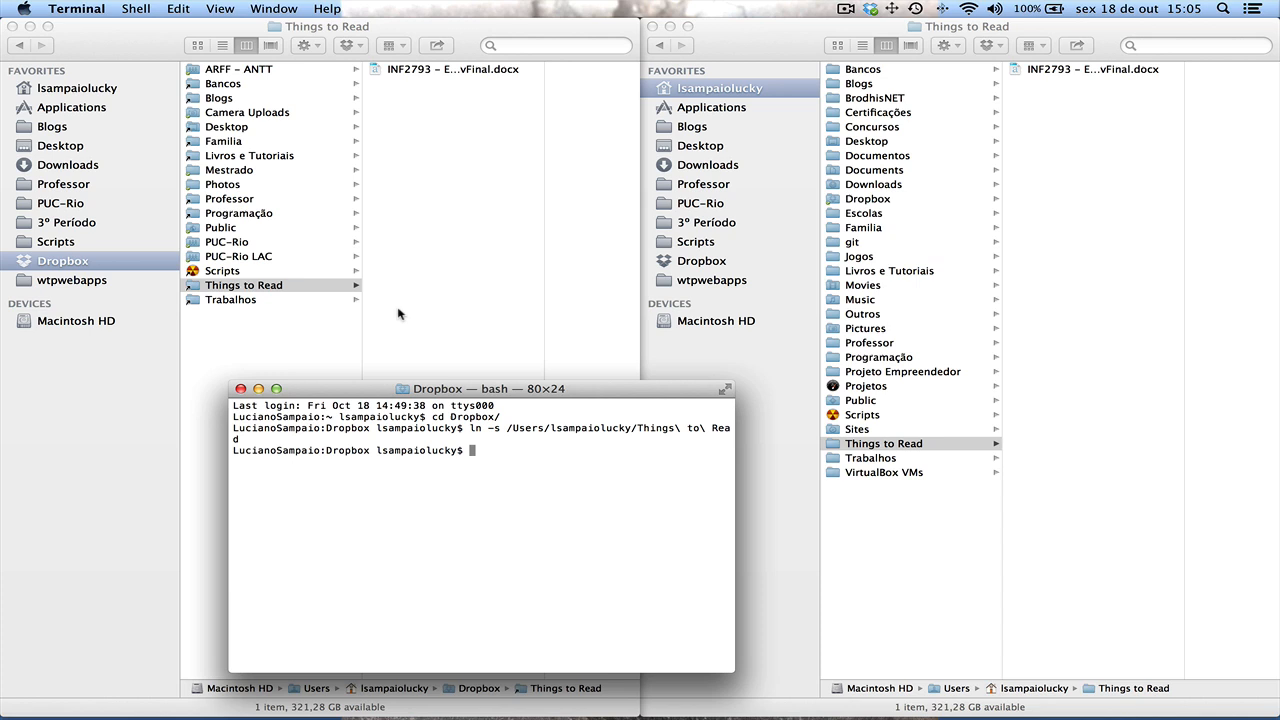
{"action": "mouse_move", "coordinate": [312, 305]}
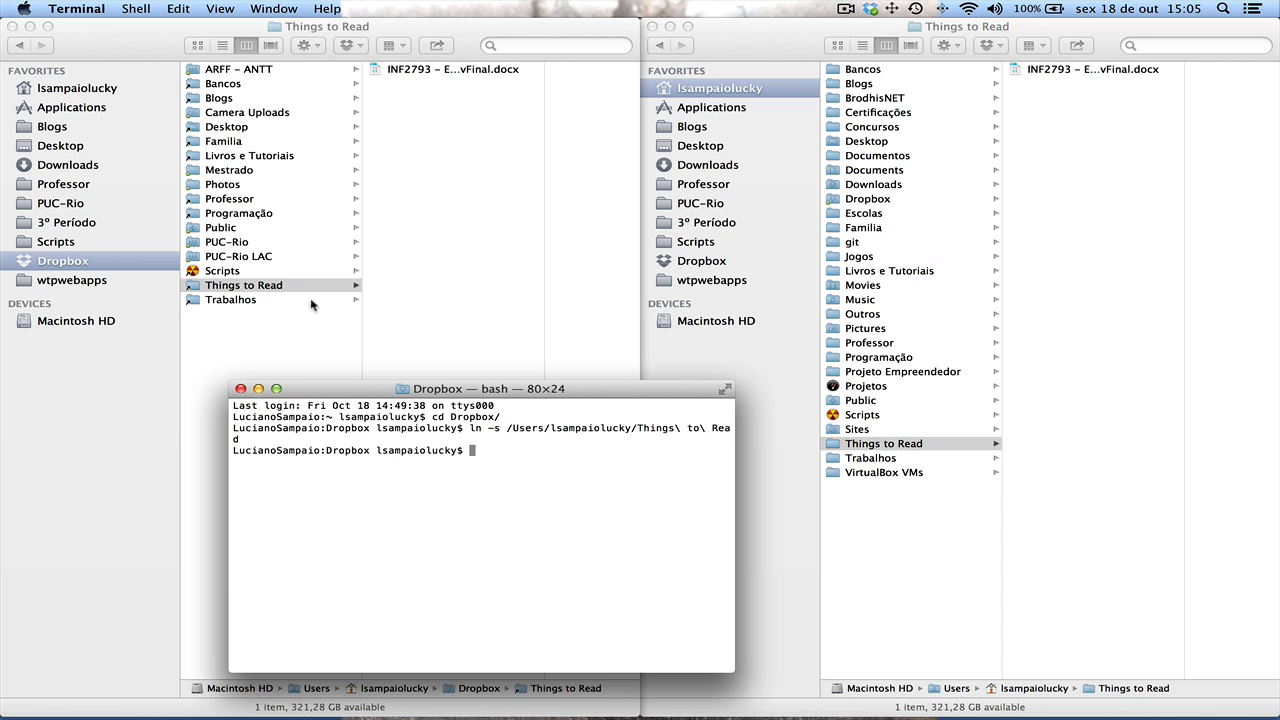
Open Trabalhos in Dropbox and check the menu bar sync status for the link.
{"action": "left_click", "coordinate": [243, 285]}
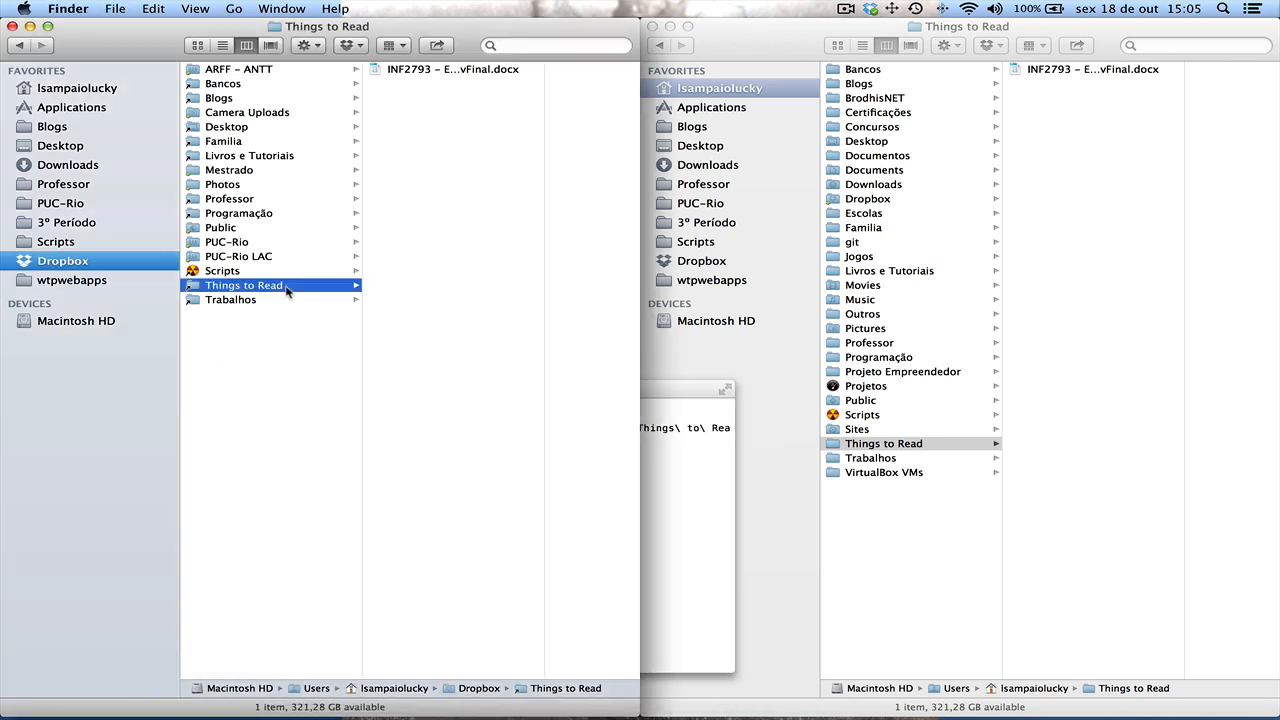
{"action": "left_click", "coordinate": [231, 299]}
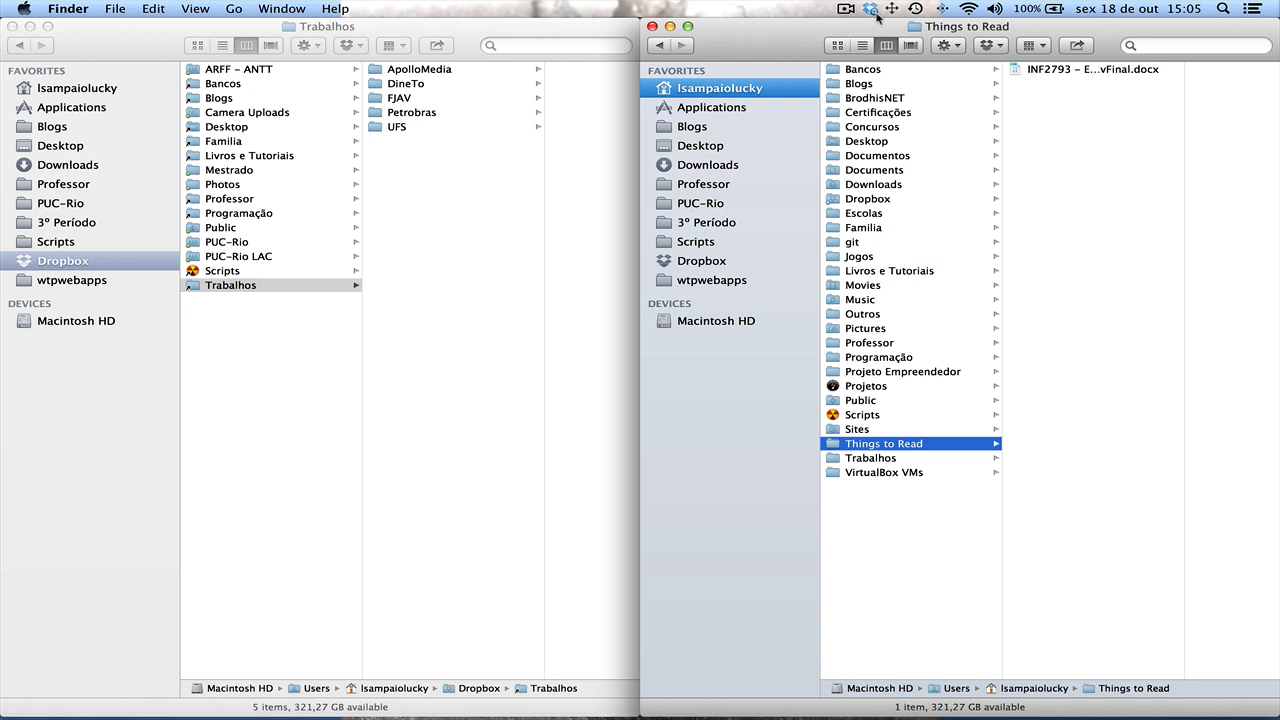
{"action": "left_click", "coordinate": [872, 9]}
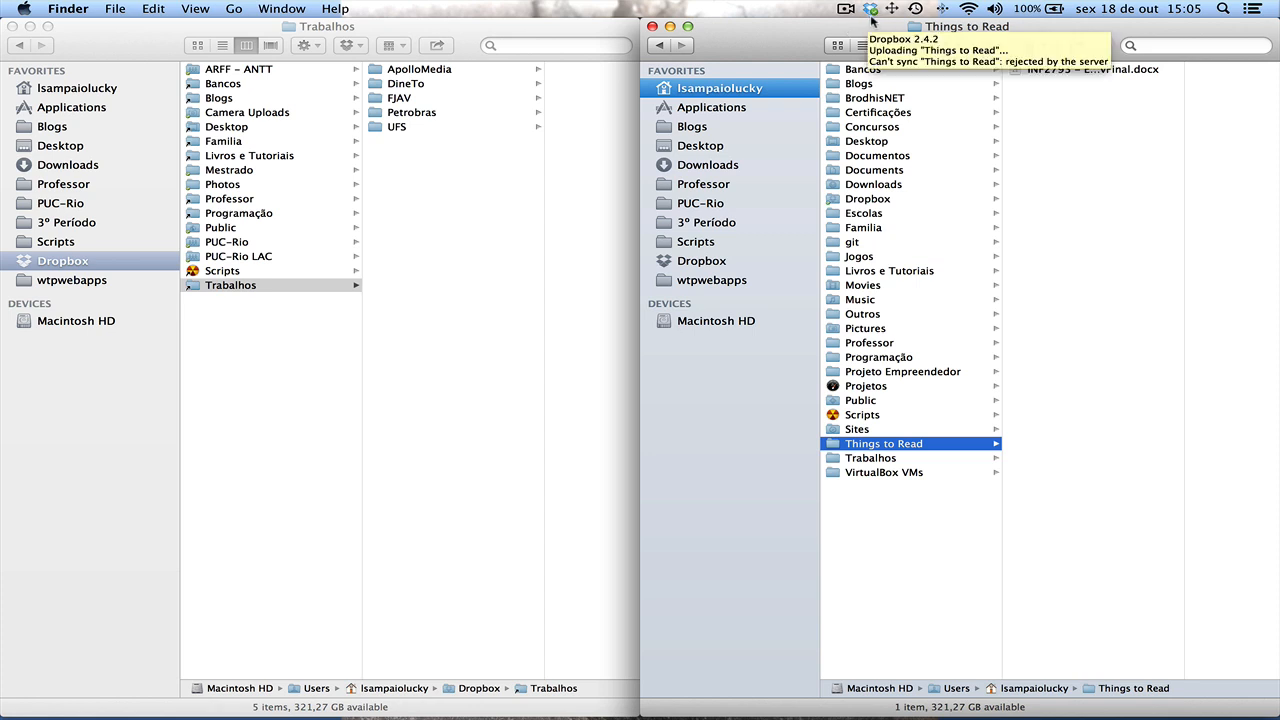